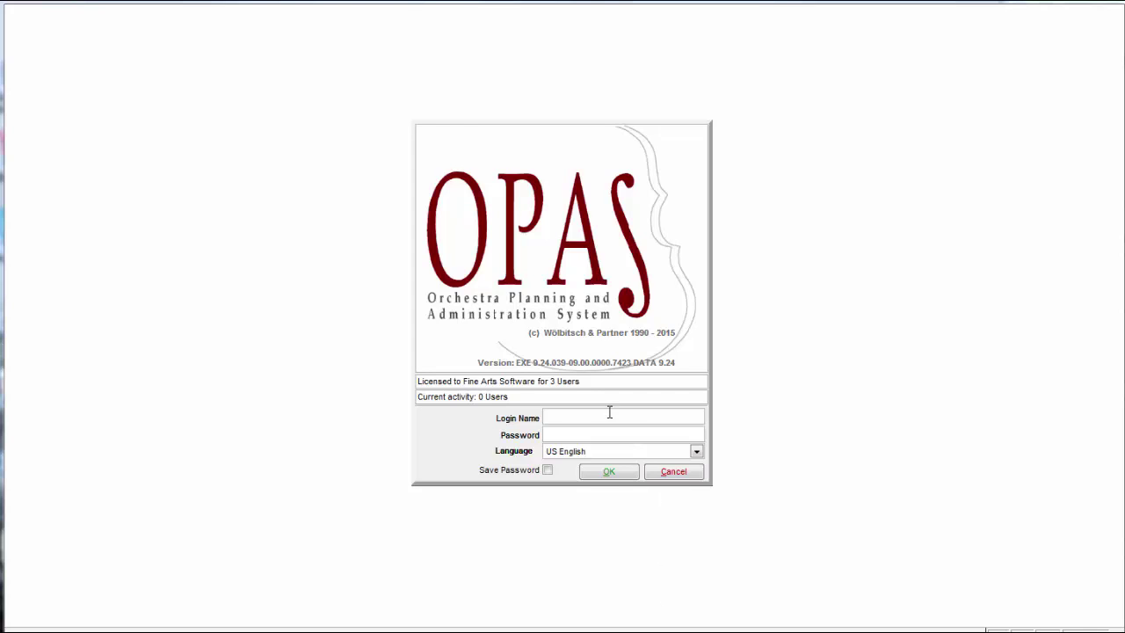
mouse_move(610, 413)
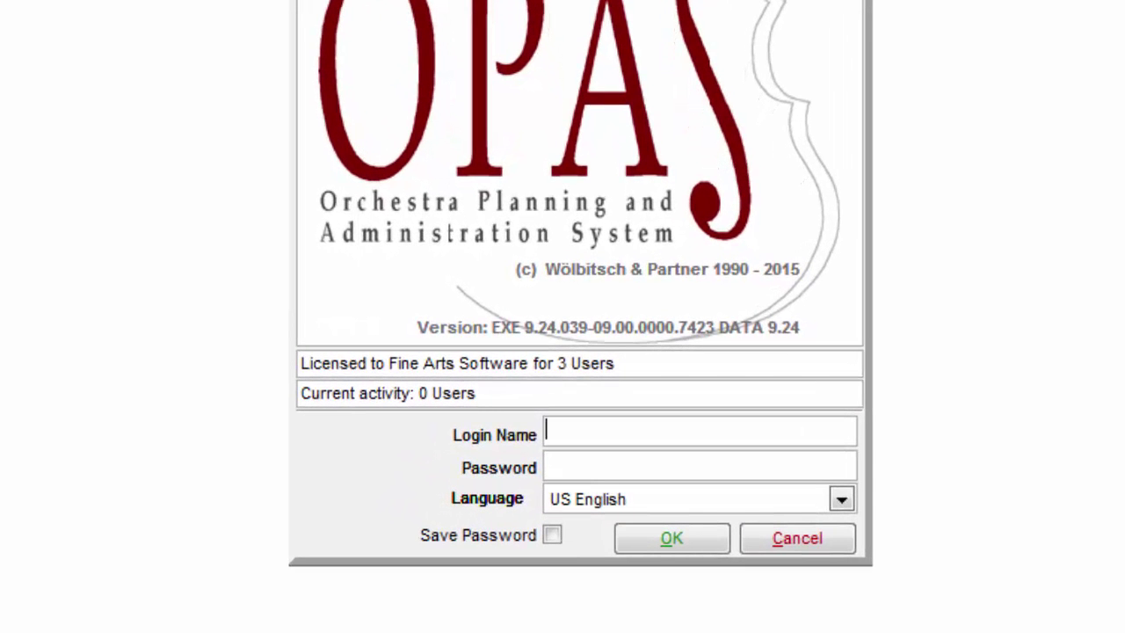
Enter login name 'sam' and a three-character masked password on the OPAS sign-in form.
text(sam)
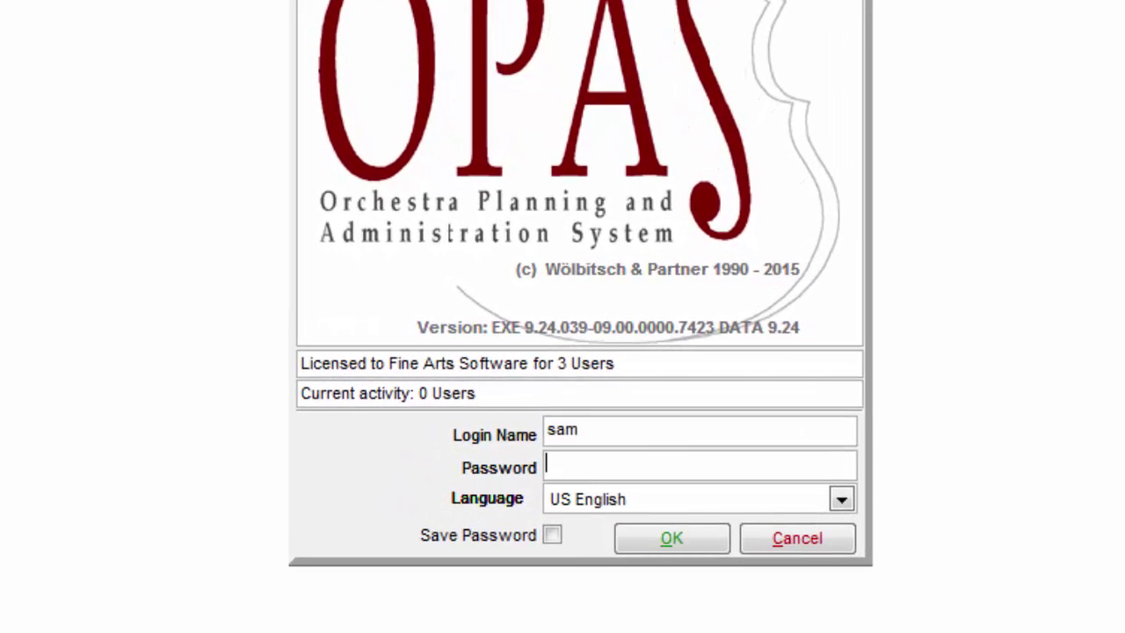
text(***)
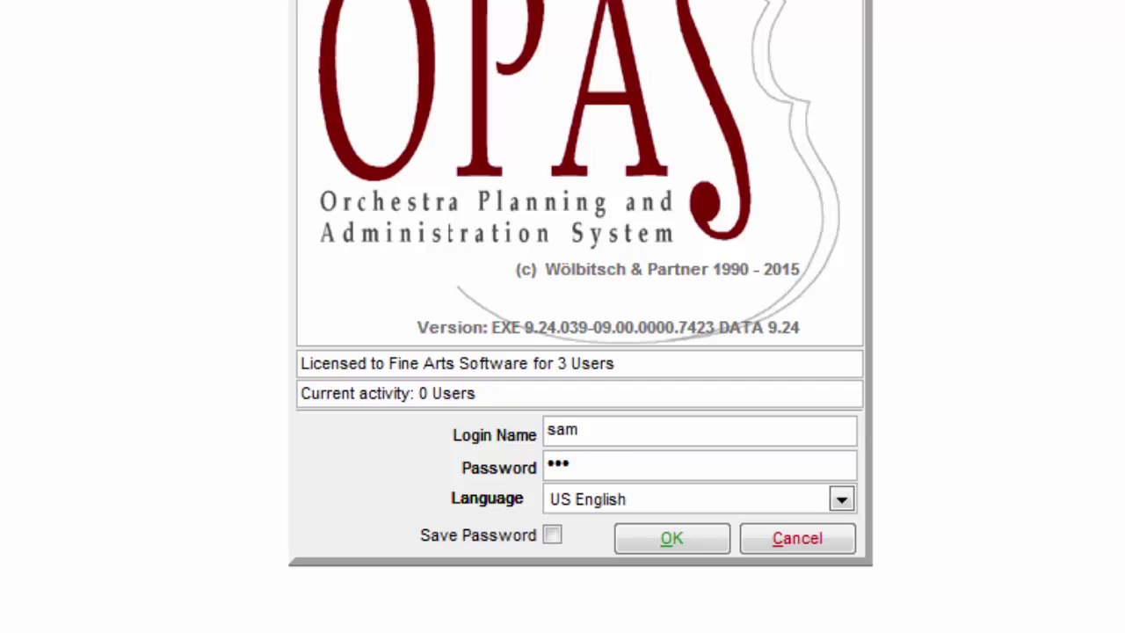
click(685, 499)
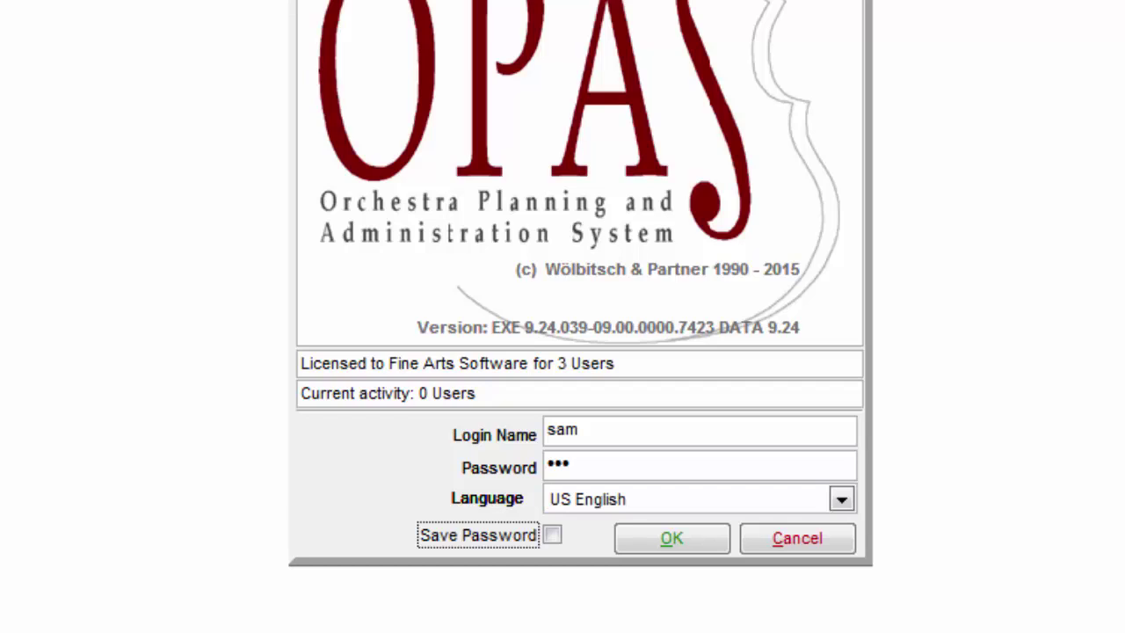
Enable Save Password and submit the login so OPAS starts loading its reports.
click(552, 536)
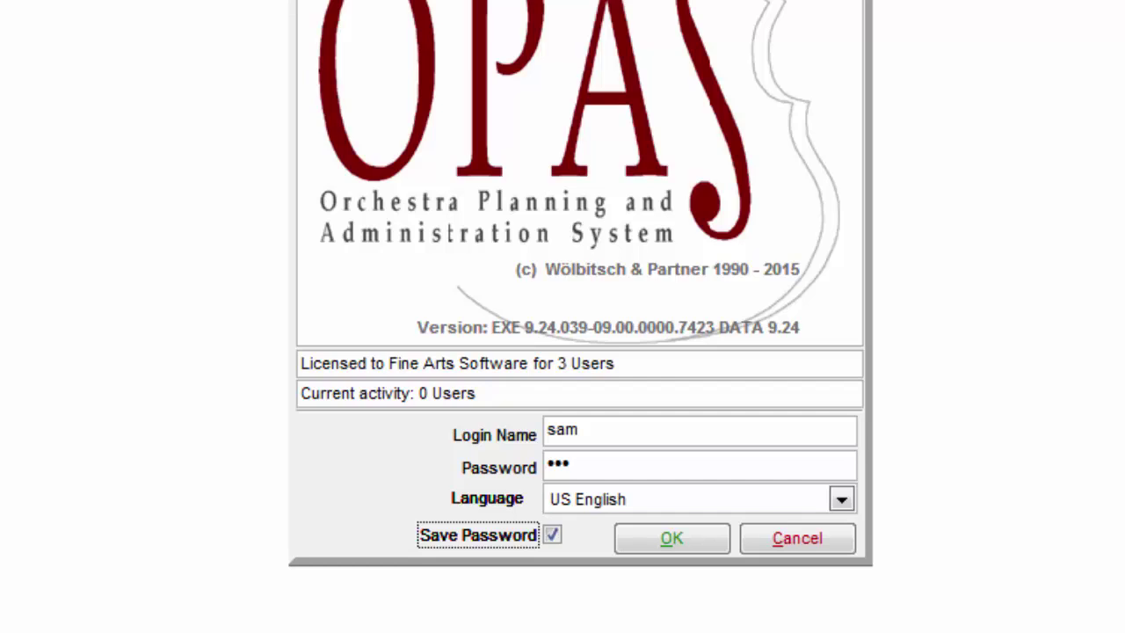
mouse_move(712, 598)
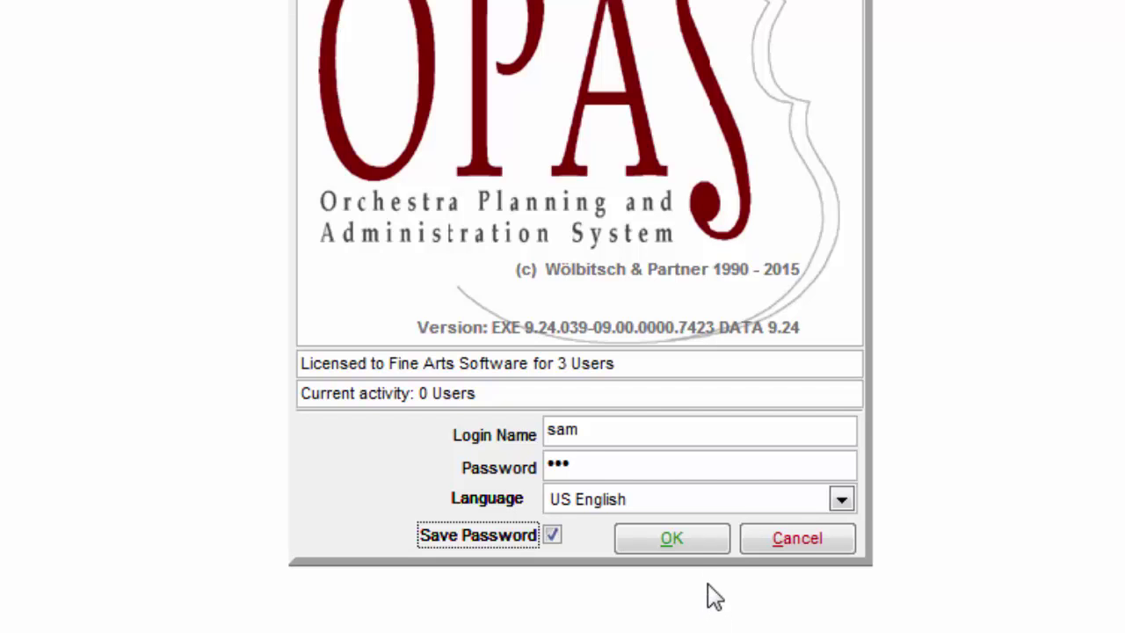
click(672, 538)
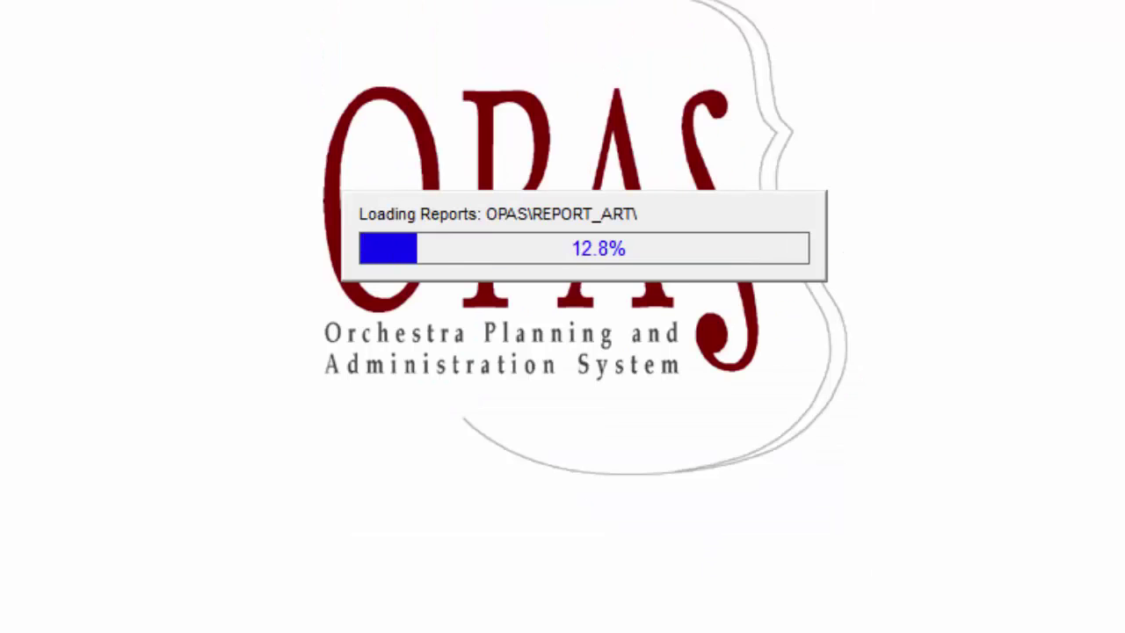